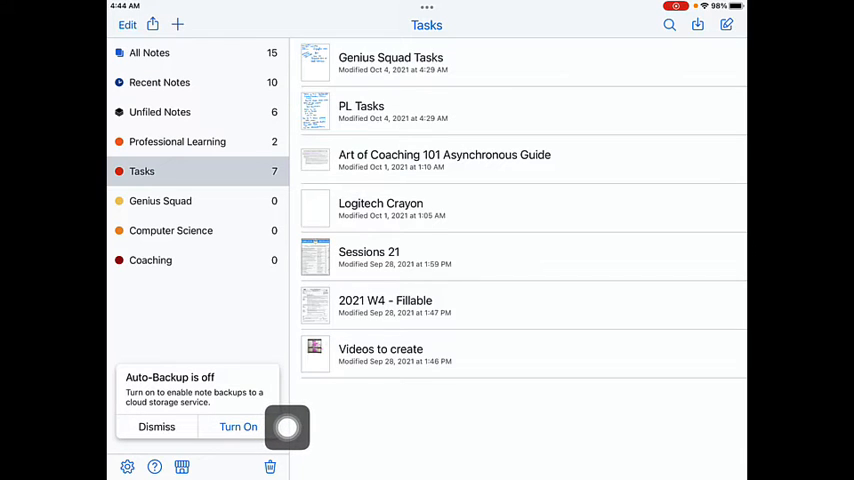
# Step: Turn on auto-backup from the 'Auto-Backup is off' prompt to reach the backup settings
pyautogui.click(238, 428)
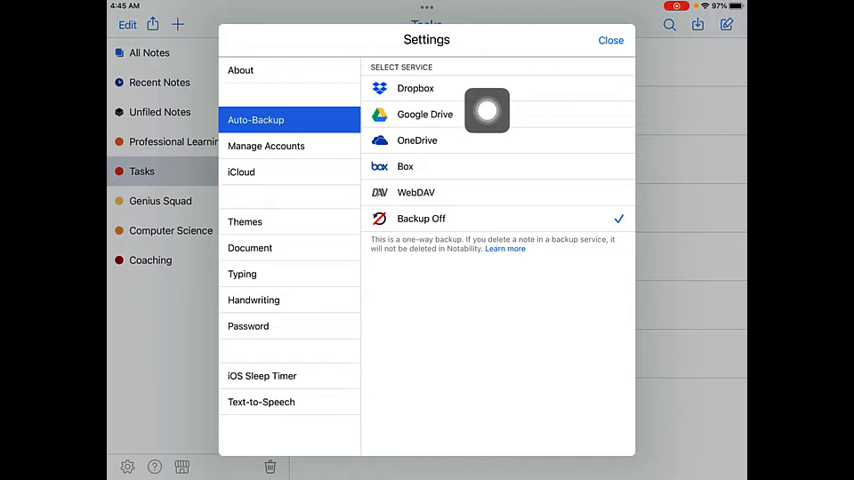
# Step: Select Google Drive as the backup service and allow Notability access to the account's Drive files
pyautogui.click(424, 114)
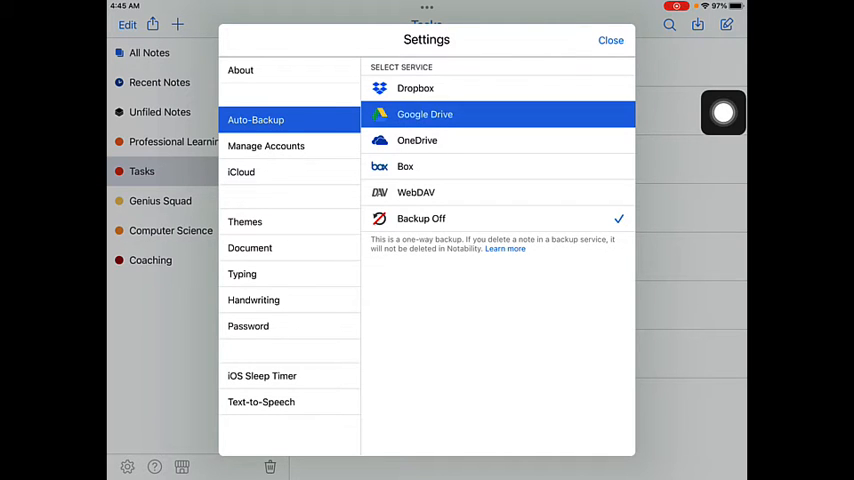
pyautogui.click(424, 114)
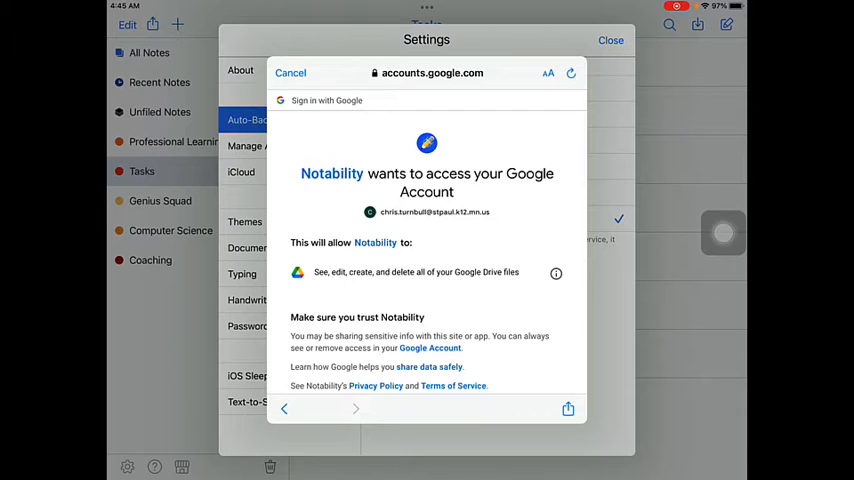
pyautogui.scroll(-3)
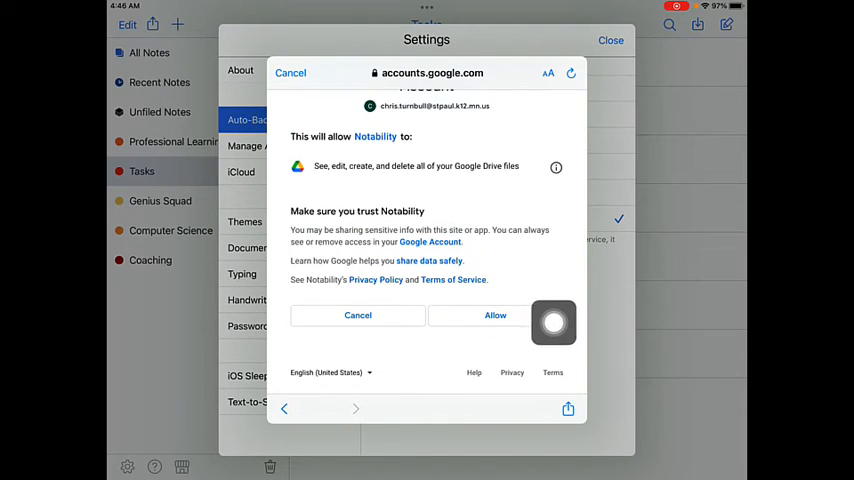
pyautogui.click(496, 316)
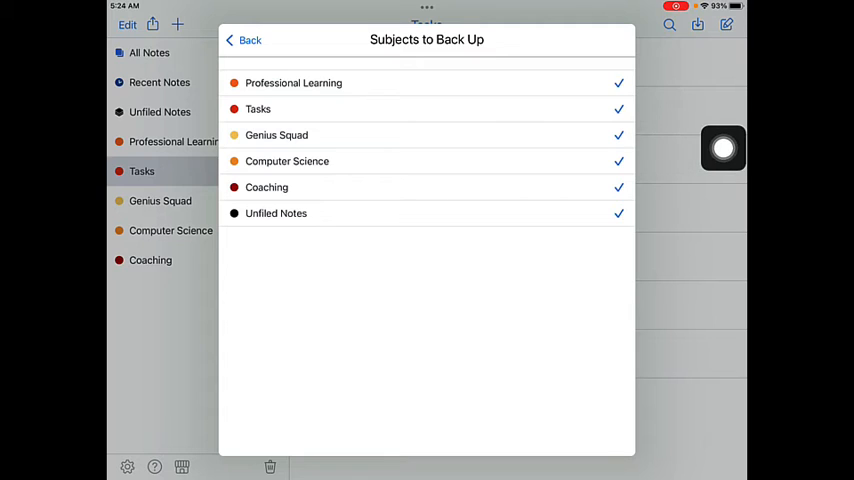
# Step: Confirm all seven subjects, Professional Learning through Unfiled Notes, stay checked for backup
pyautogui.click(618, 82)
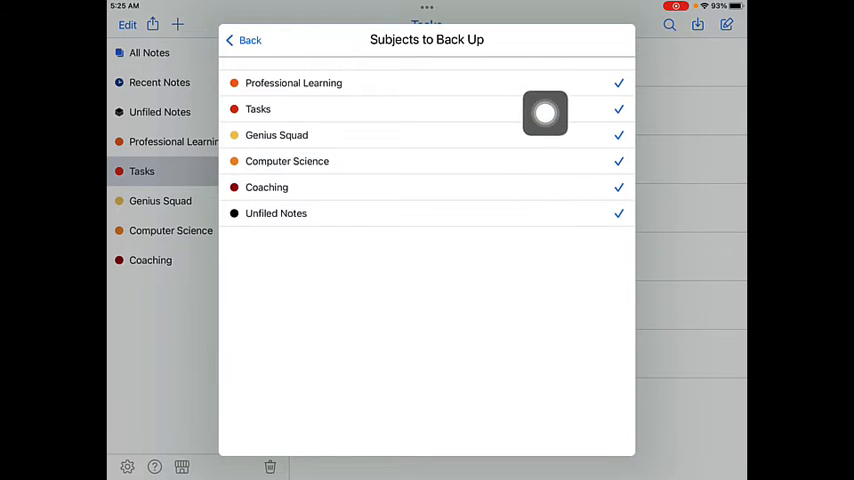
pyautogui.moveTo(150, 56)
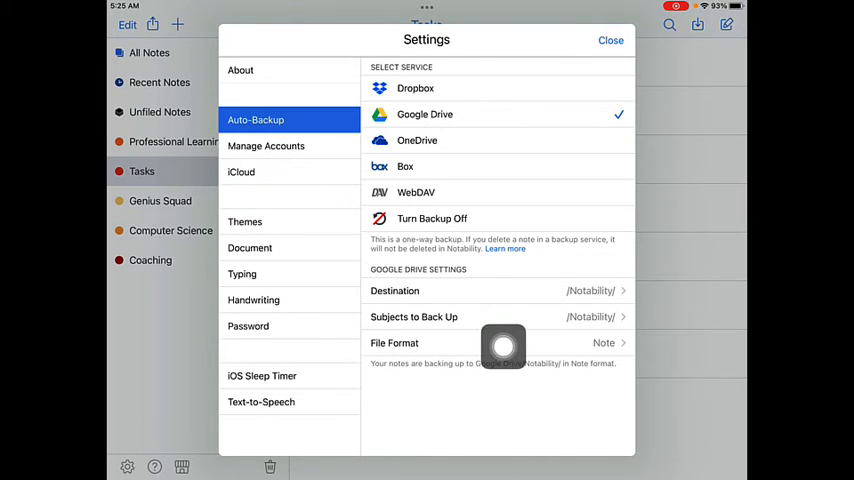
# Step: Keep the Google Drive backup file format set to Note
pyautogui.click(496, 344)
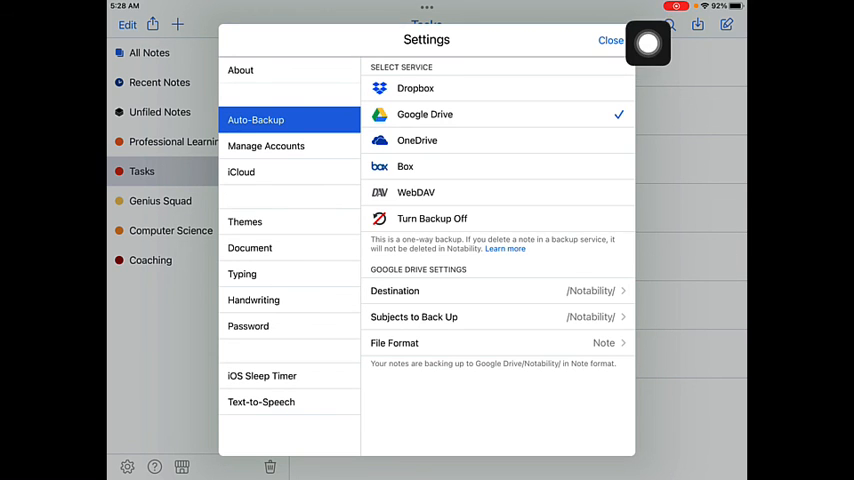
# Step: Close Settings and return to the Tasks note list while the backup runs
pyautogui.click(610, 40)
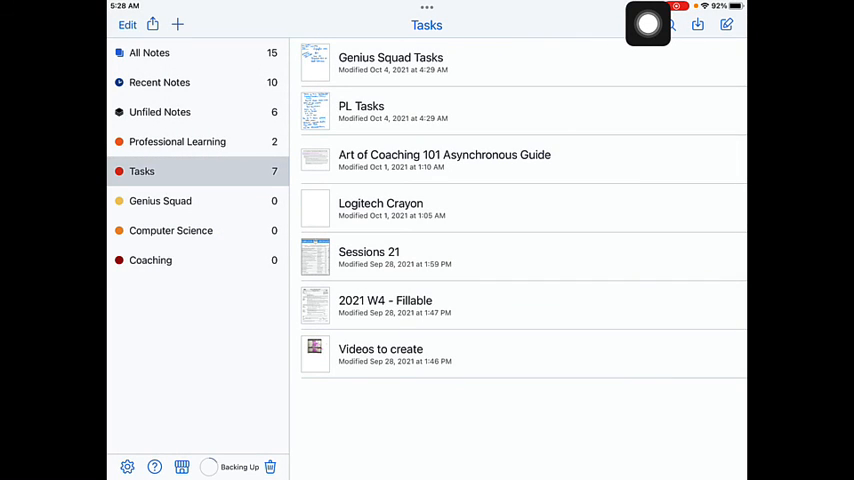